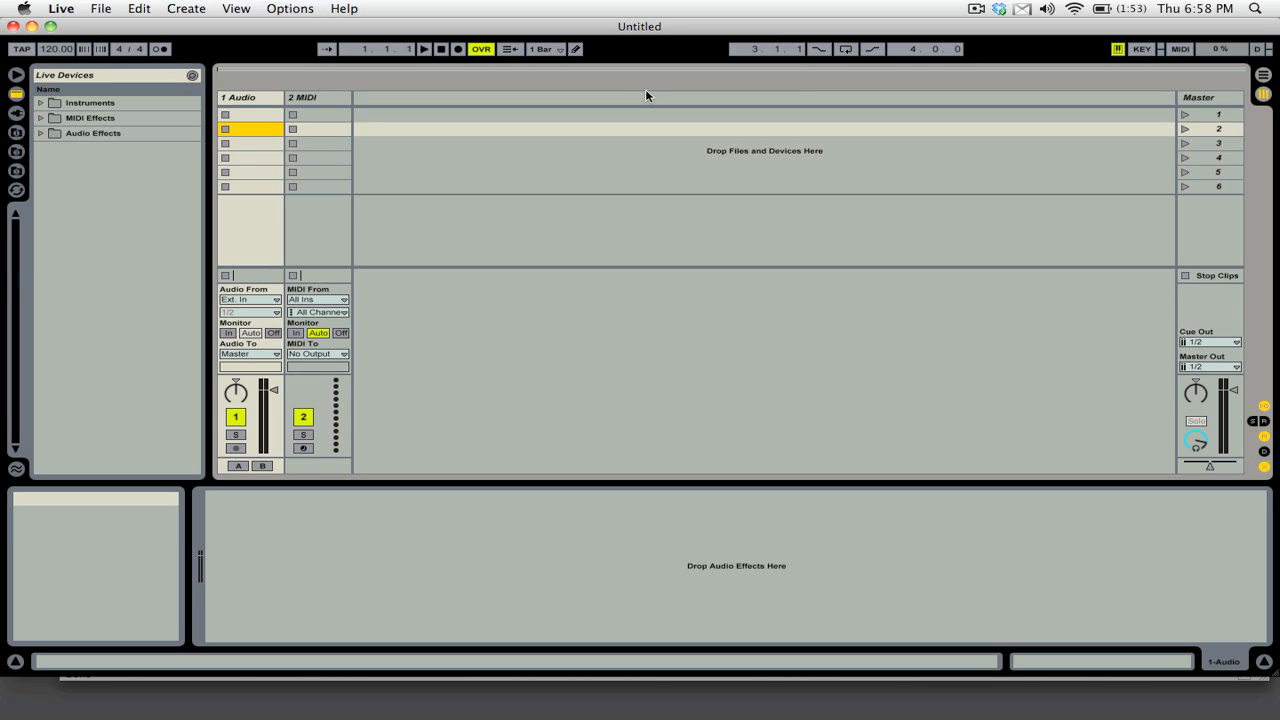
{"action": "mouse_move", "coordinate": [464, 94]}
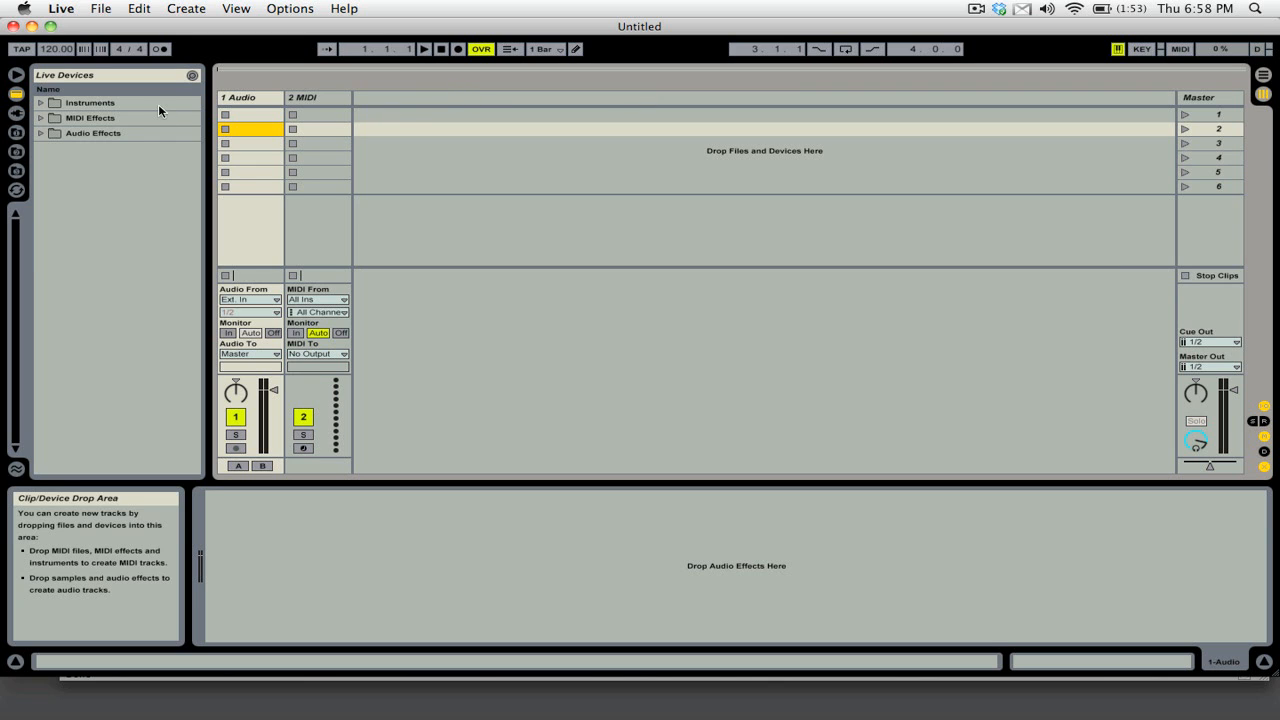
- Replace the 2 MIDI track with a second audio track, giving tracks 1 Audio and 2 Audio
{"action": "left_click", "coordinate": [307, 97]}
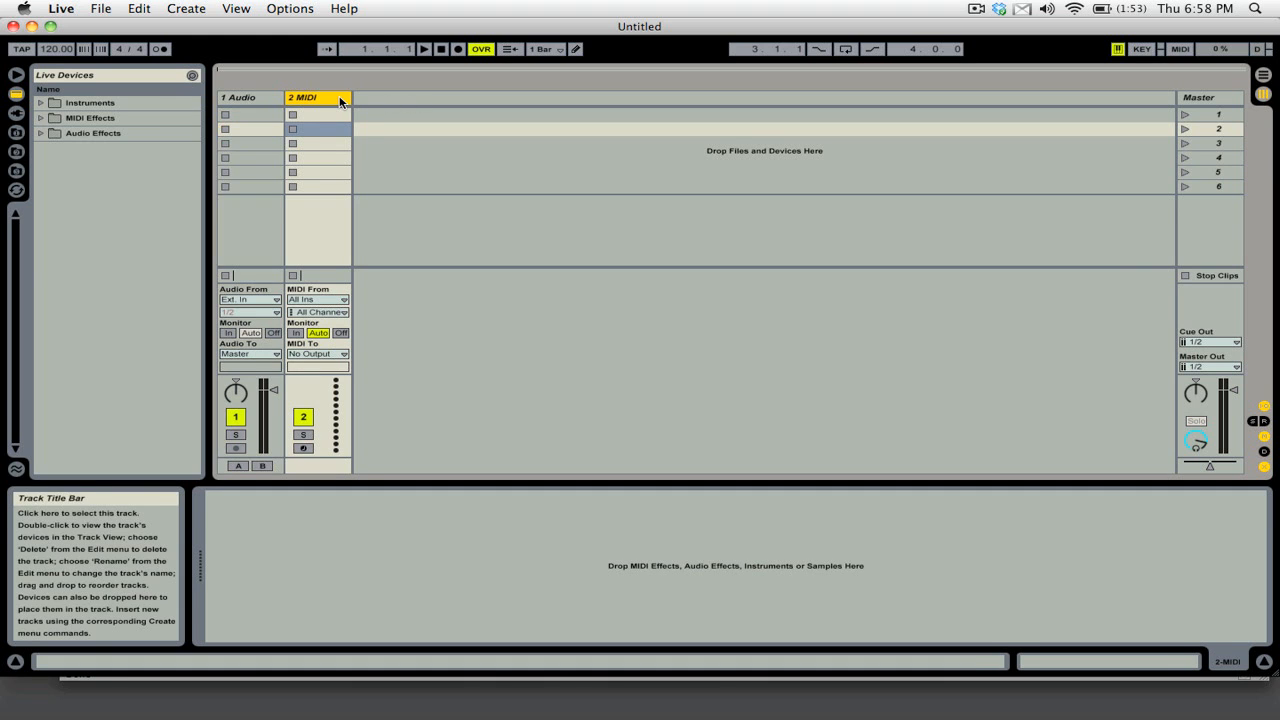
{"action": "right_click", "coordinate": [320, 97]}
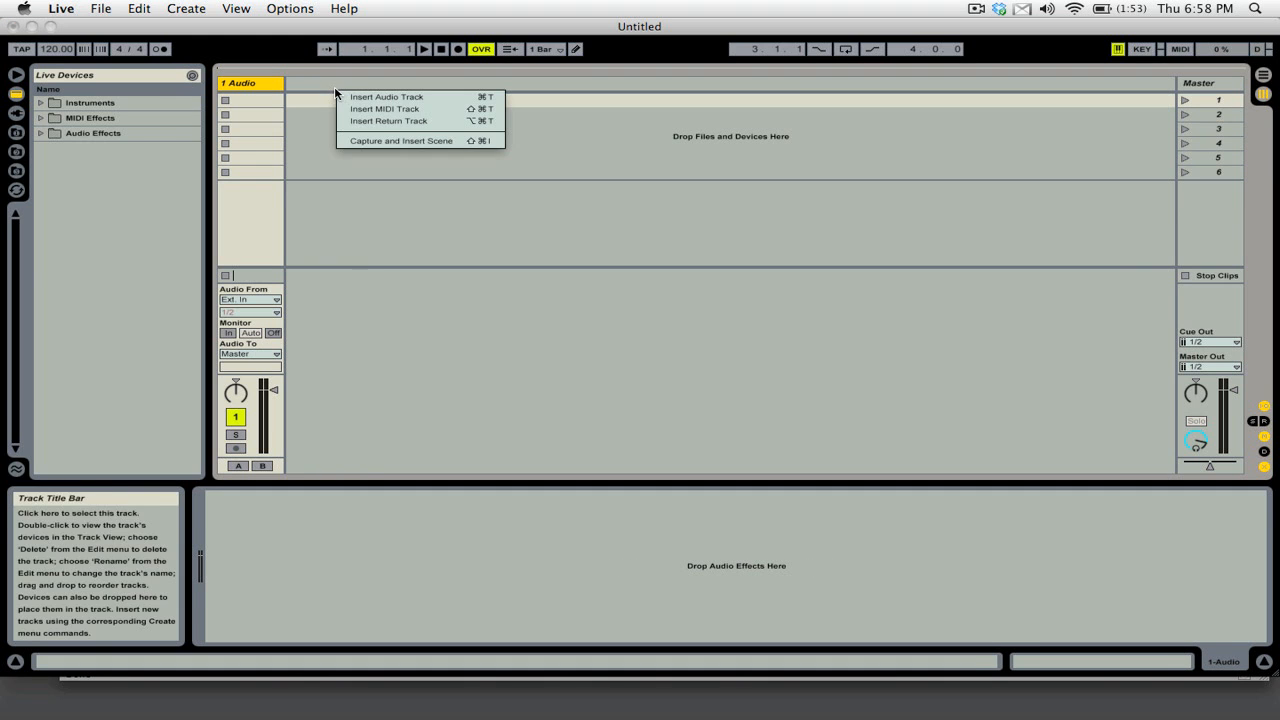
{"action": "left_click", "coordinate": [387, 96]}
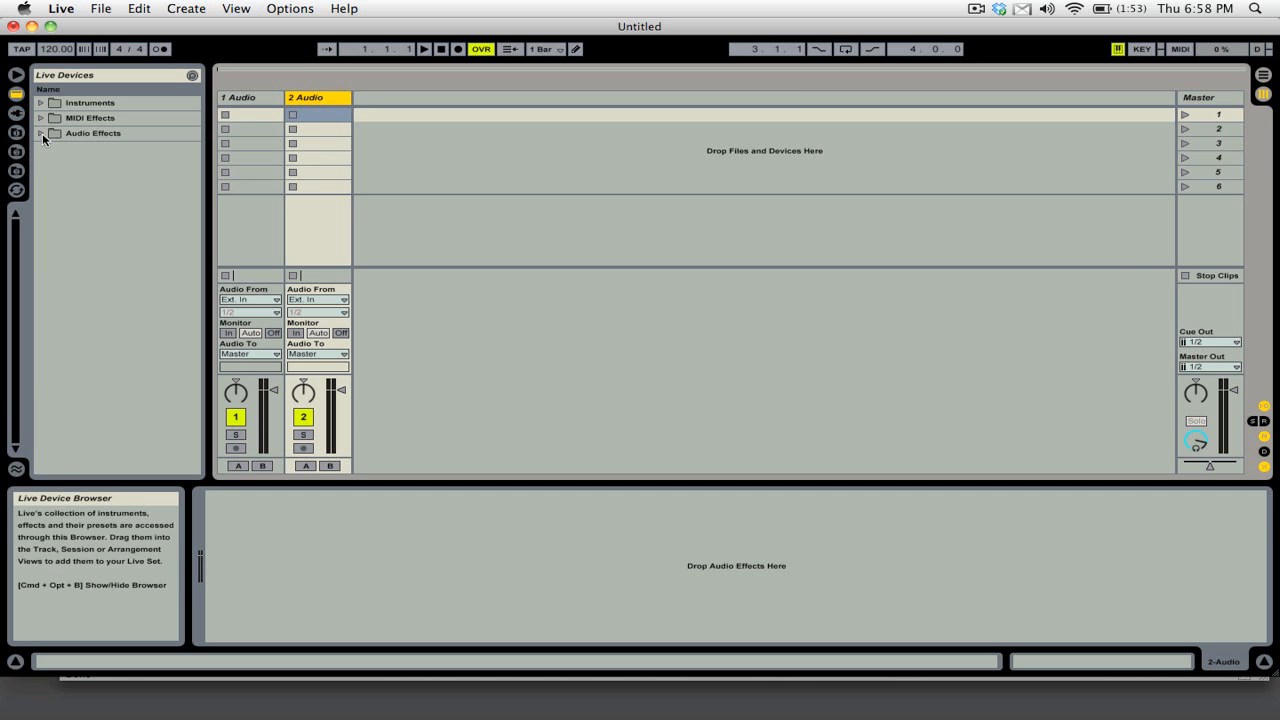
- Load EQ Three from the Audio Effects browser folder onto the 2 Audio track
{"action": "left_click", "coordinate": [42, 133]}
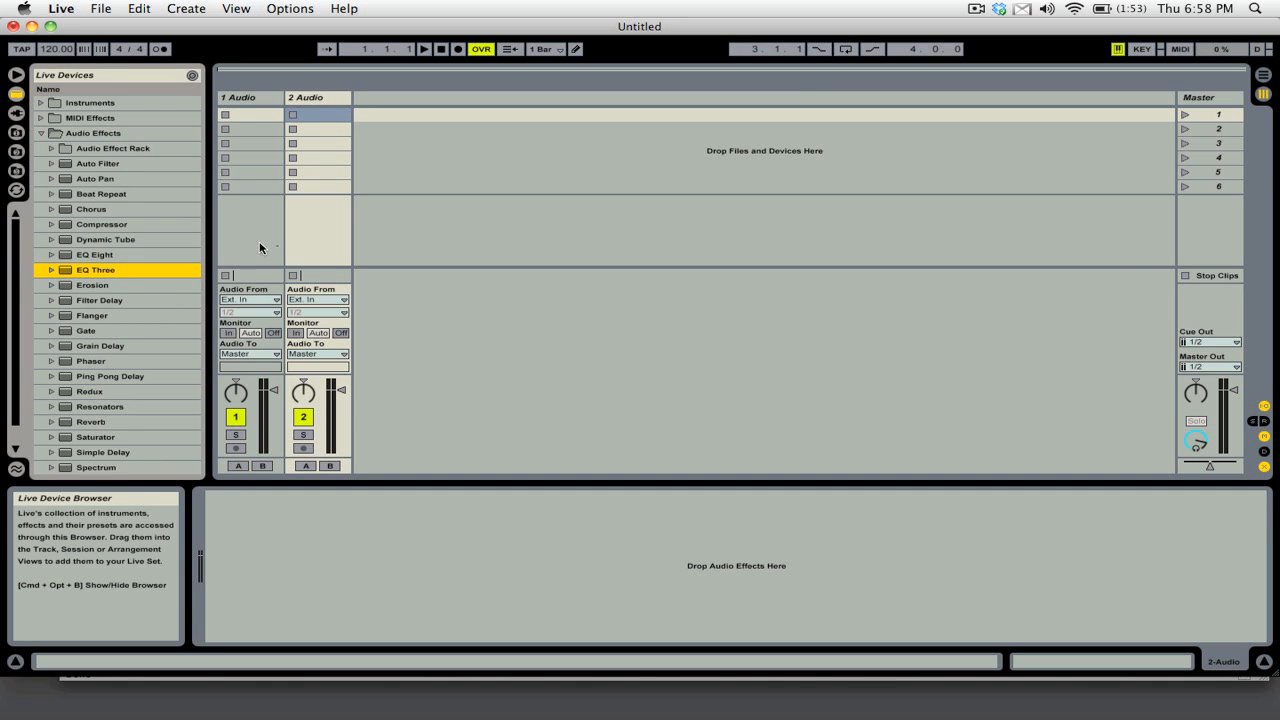
{"action": "double_click", "coordinate": [95, 270]}
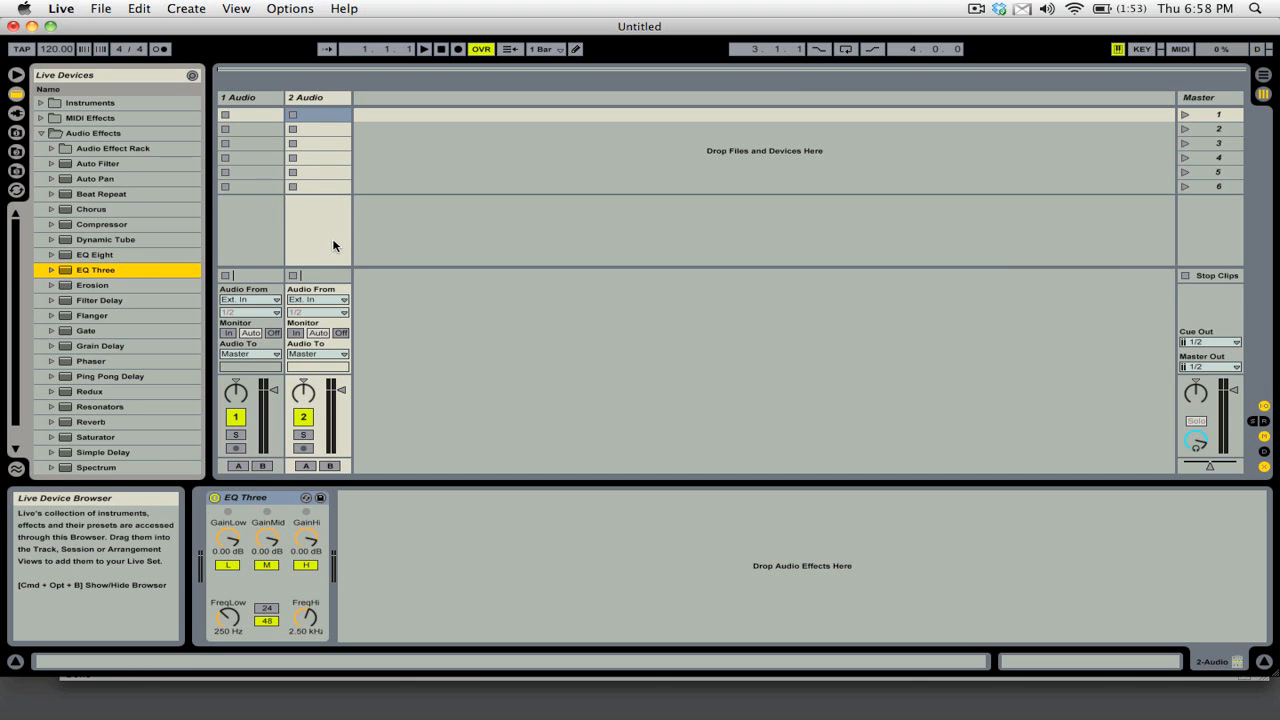
{"action": "mouse_move", "coordinate": [110, 230]}
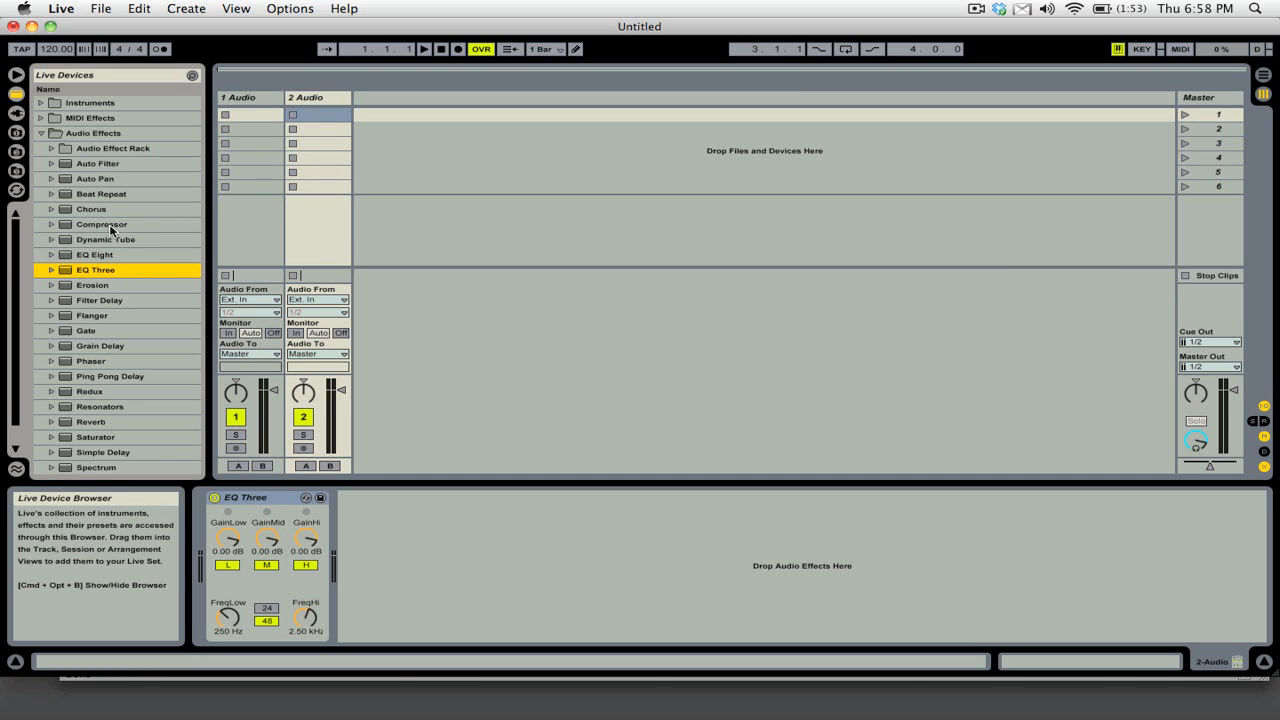
- Give the Master track's Compressor a 0.10 ms attack
{"action": "left_click", "coordinate": [101, 224]}
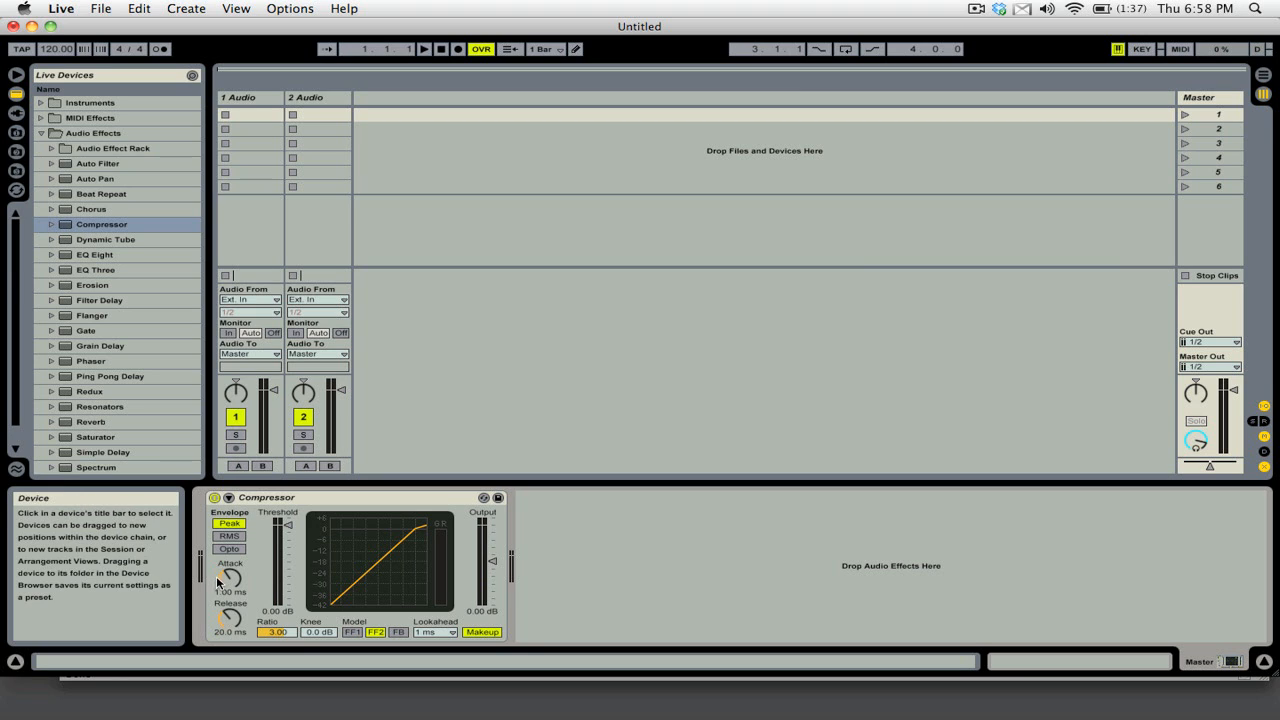
{"action": "left_click_drag", "start_coordinate": [229, 577], "coordinate": [229, 590]}
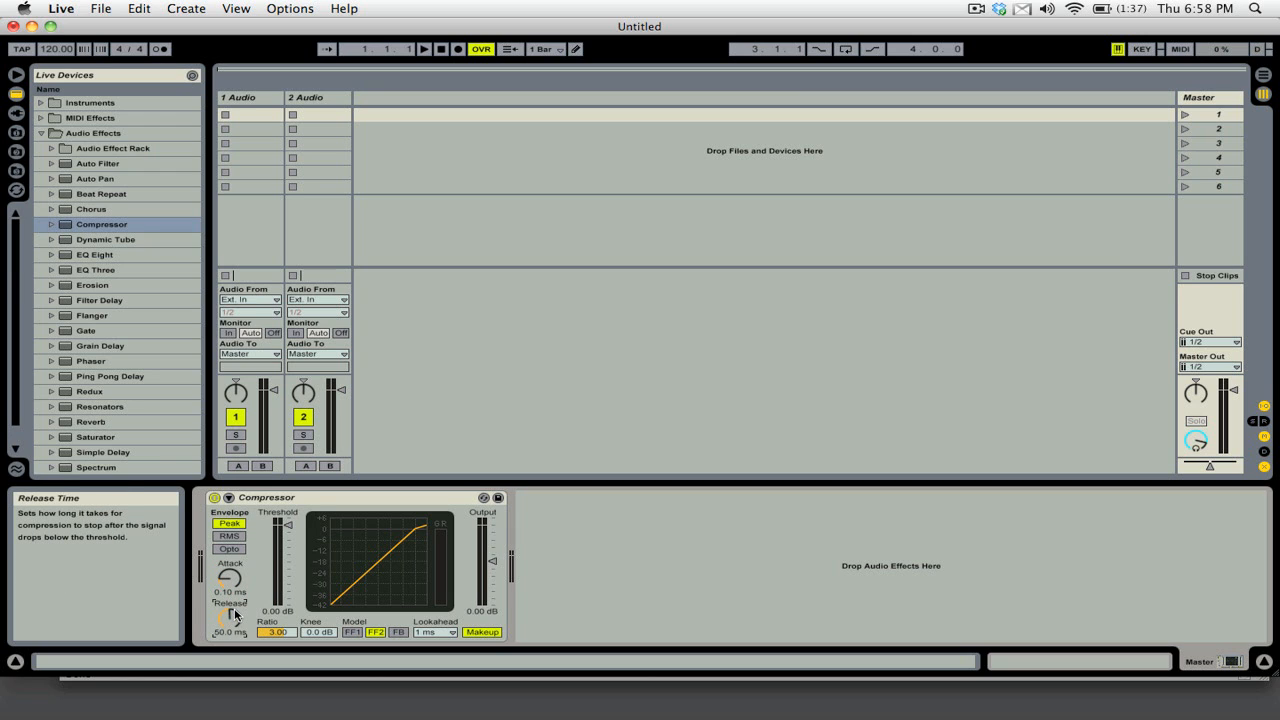
{"action": "mouse_move", "coordinate": [278, 611]}
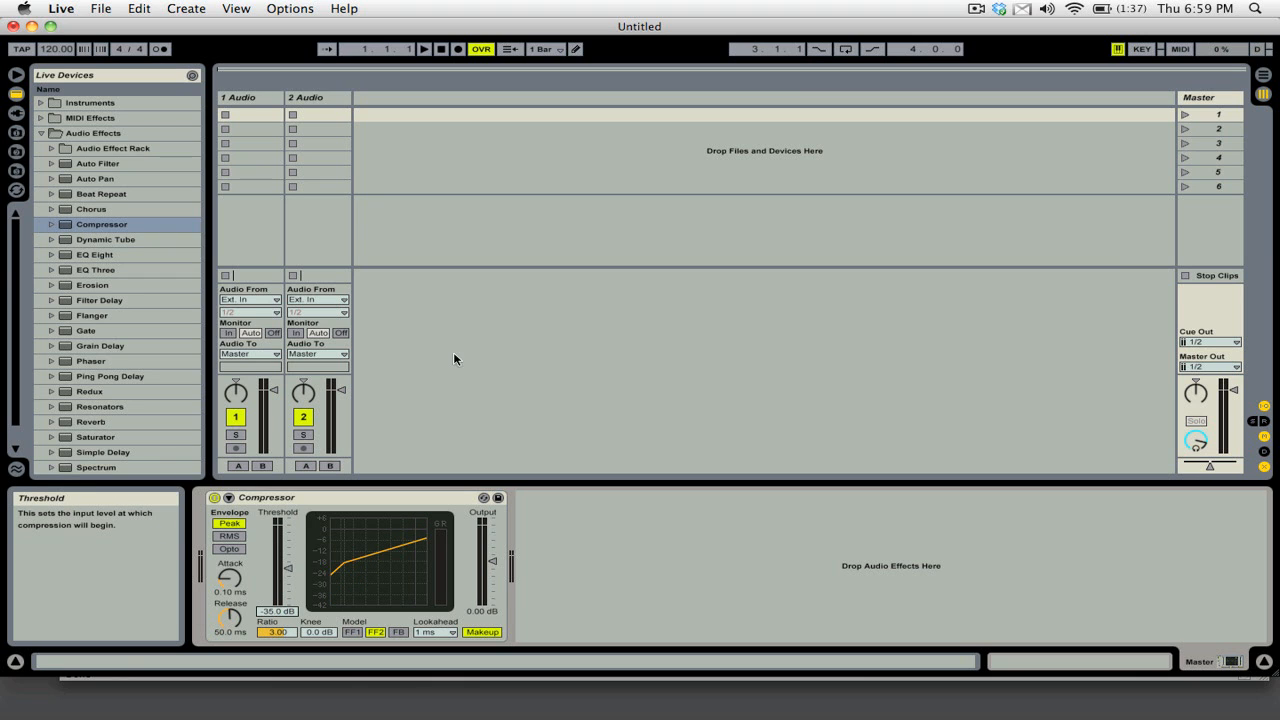
{"action": "mouse_move", "coordinate": [578, 207]}
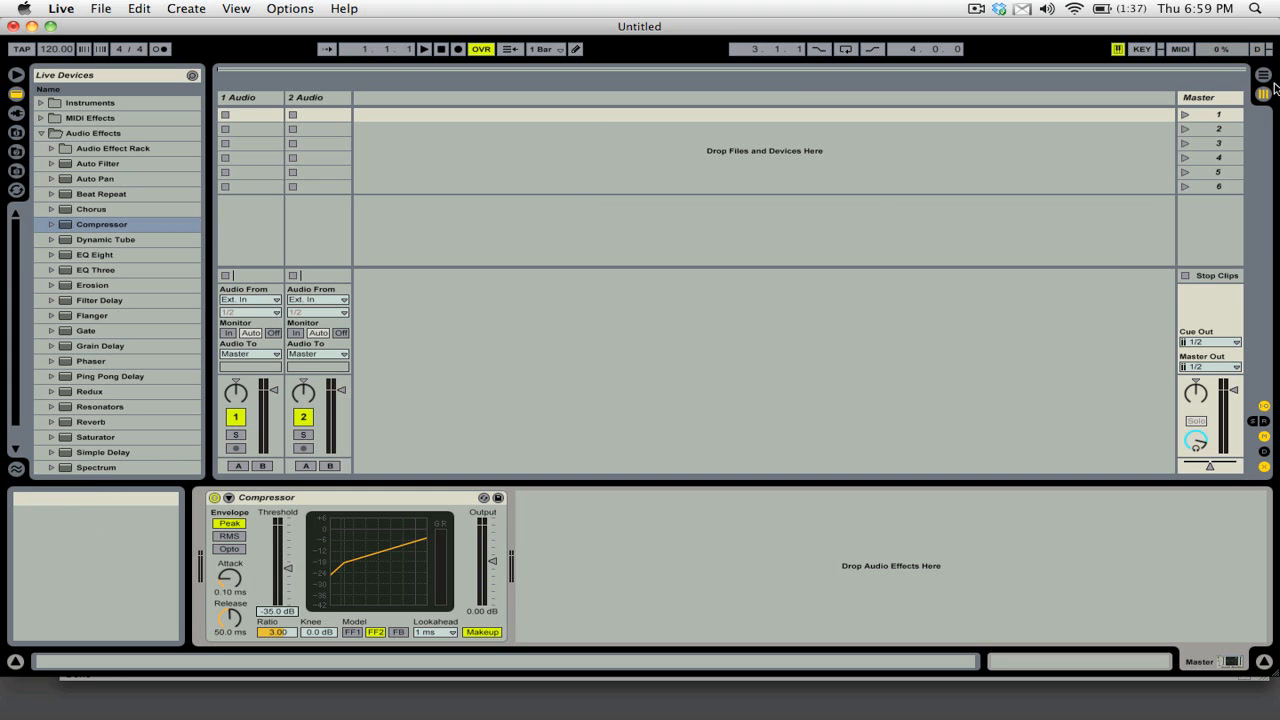
{"action": "mouse_move", "coordinate": [1263, 80]}
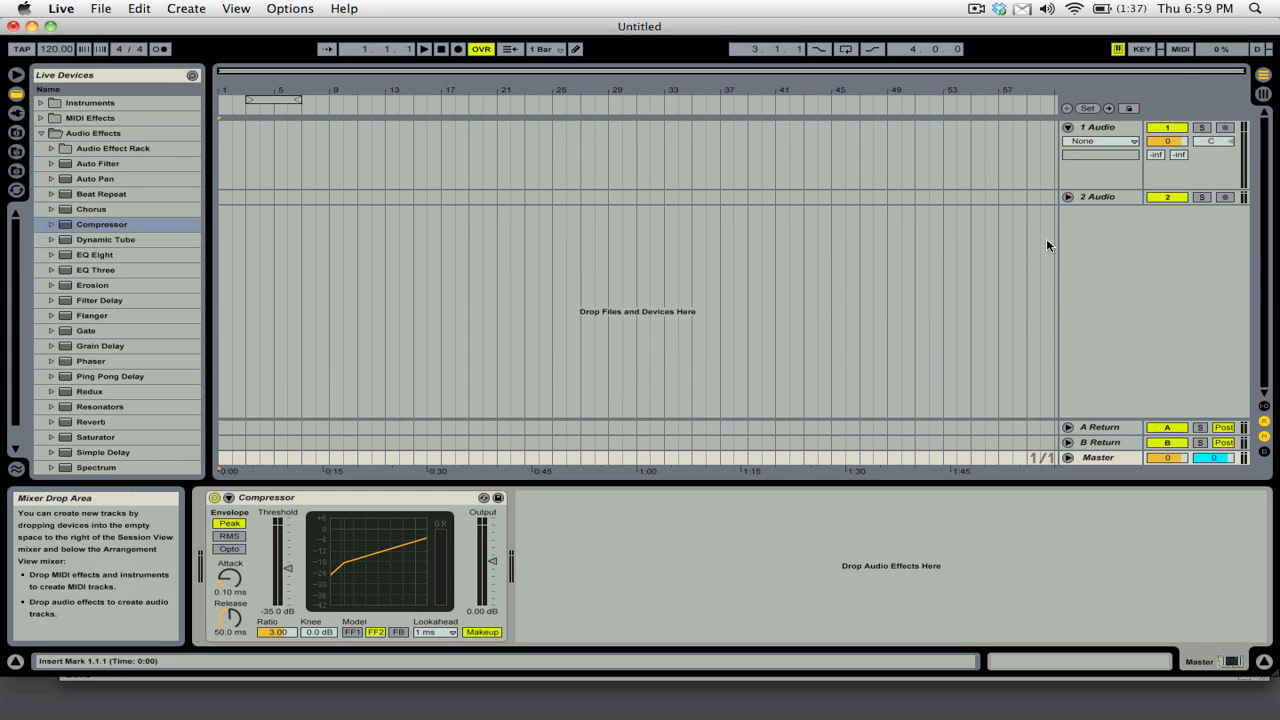
- Show a Mixer Track Volume automation lane on the 2 Audio track
{"action": "left_click", "coordinate": [1097, 196]}
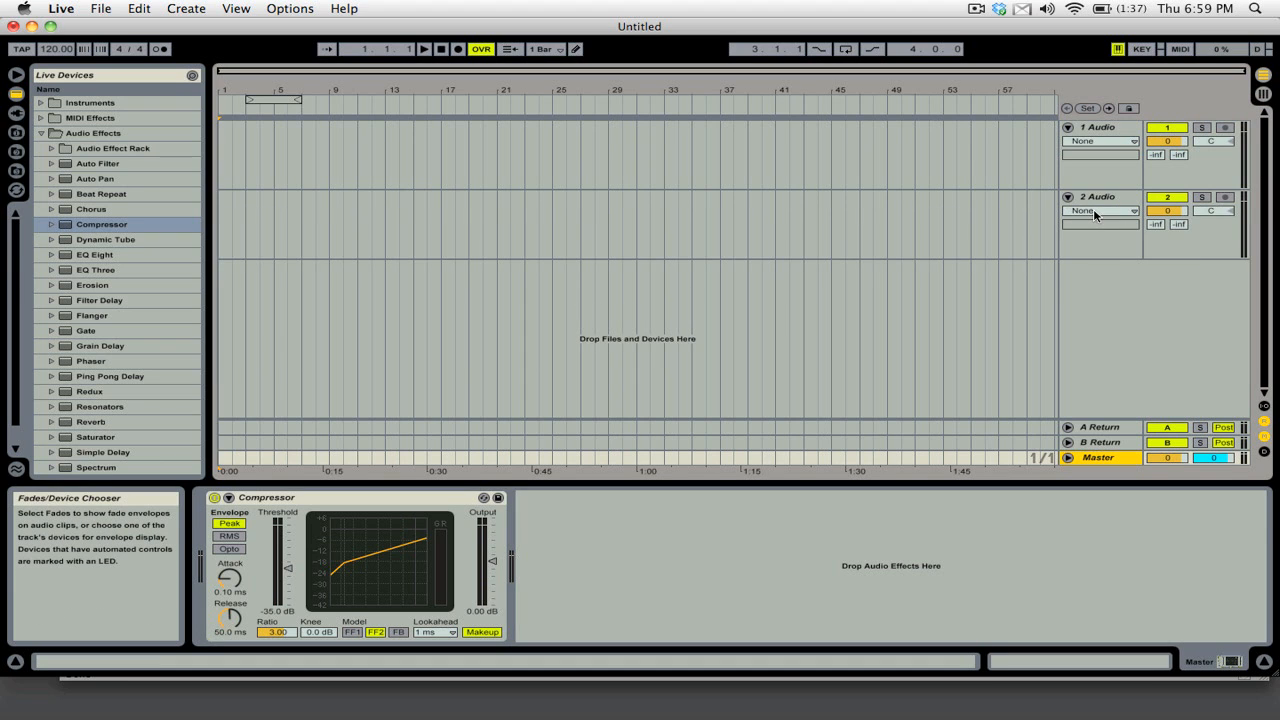
{"action": "left_click", "coordinate": [1100, 210]}
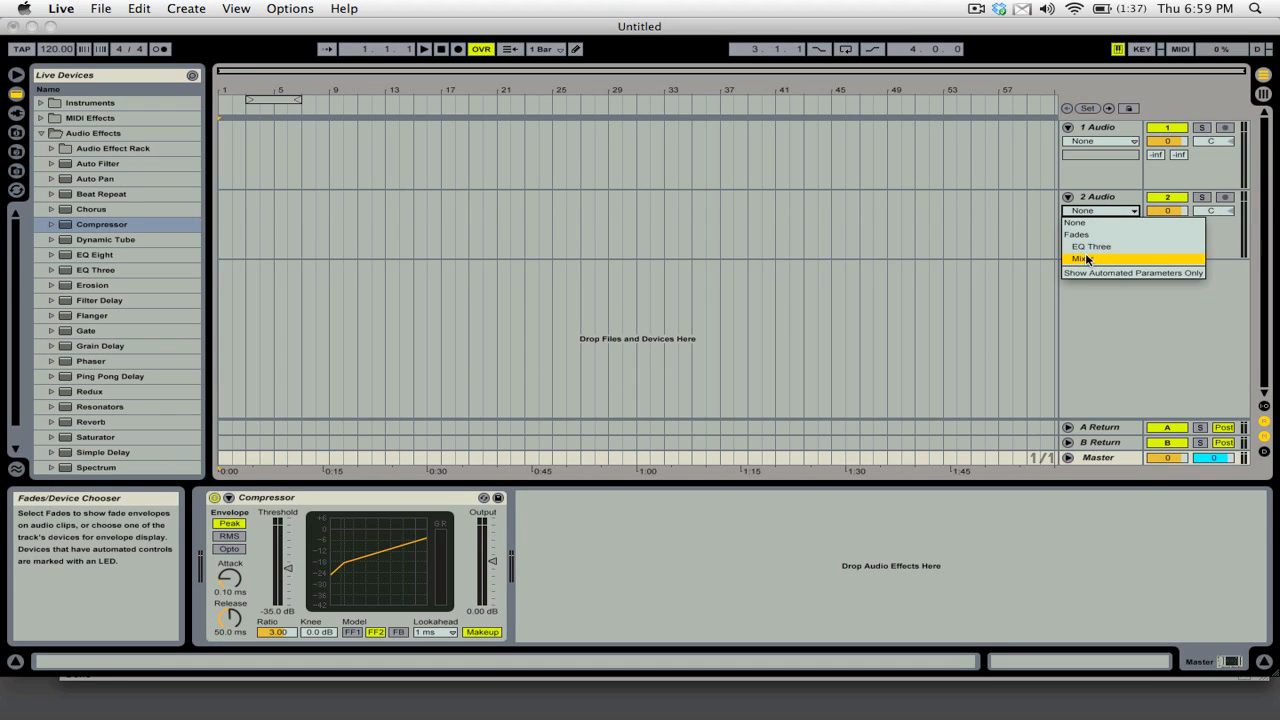
{"action": "left_click", "coordinate": [1081, 258]}
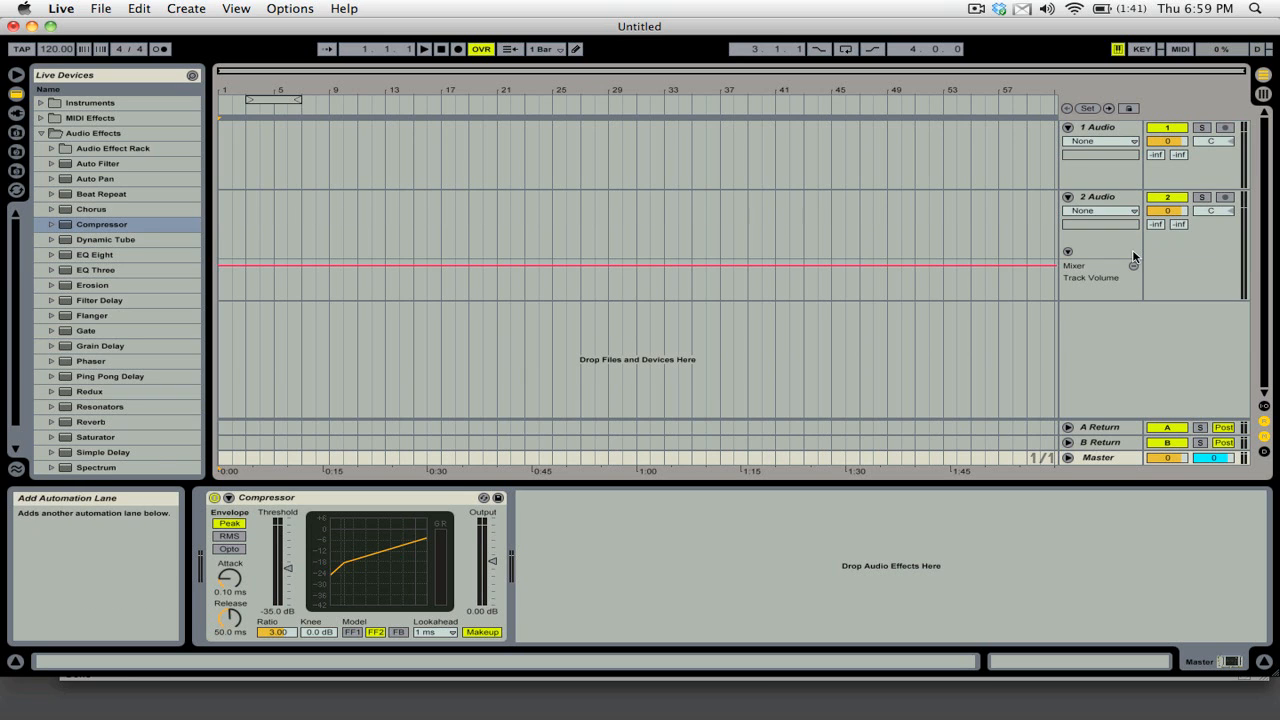
- Add an EQ Three GainLo automation lane to track 1 Audio
{"action": "left_click", "coordinate": [1100, 140]}
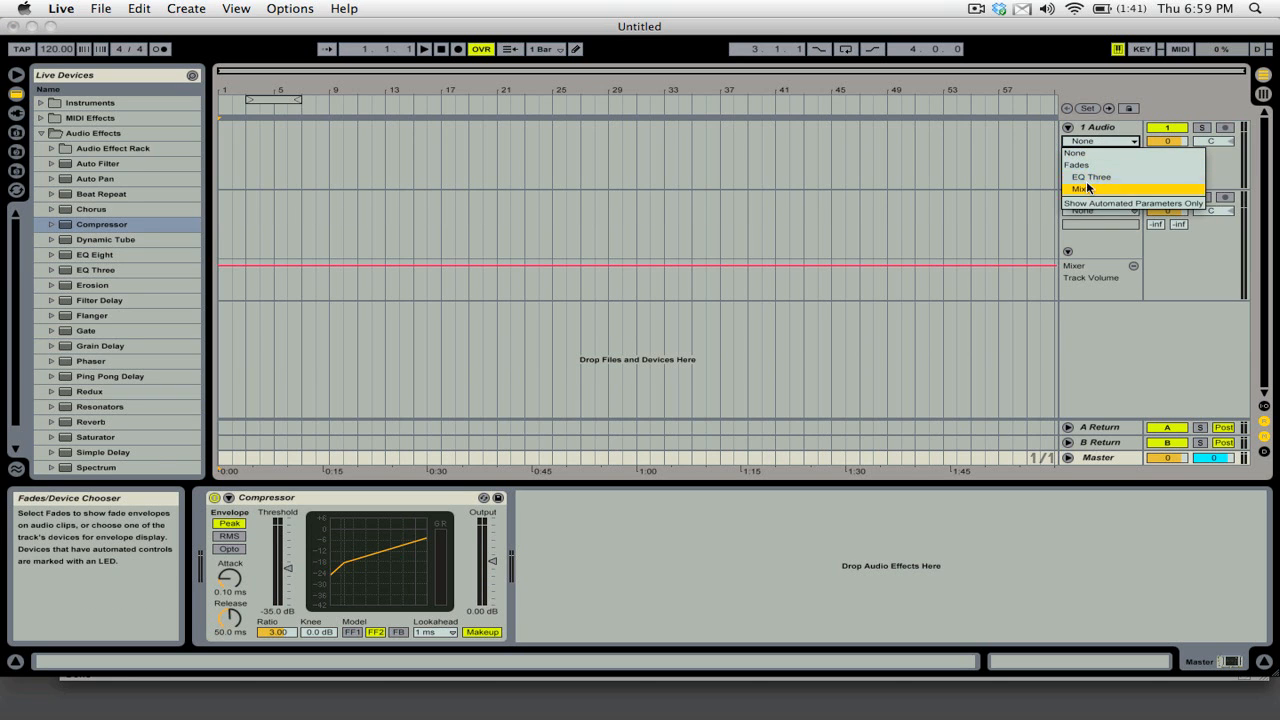
{"action": "left_click", "coordinate": [1078, 188]}
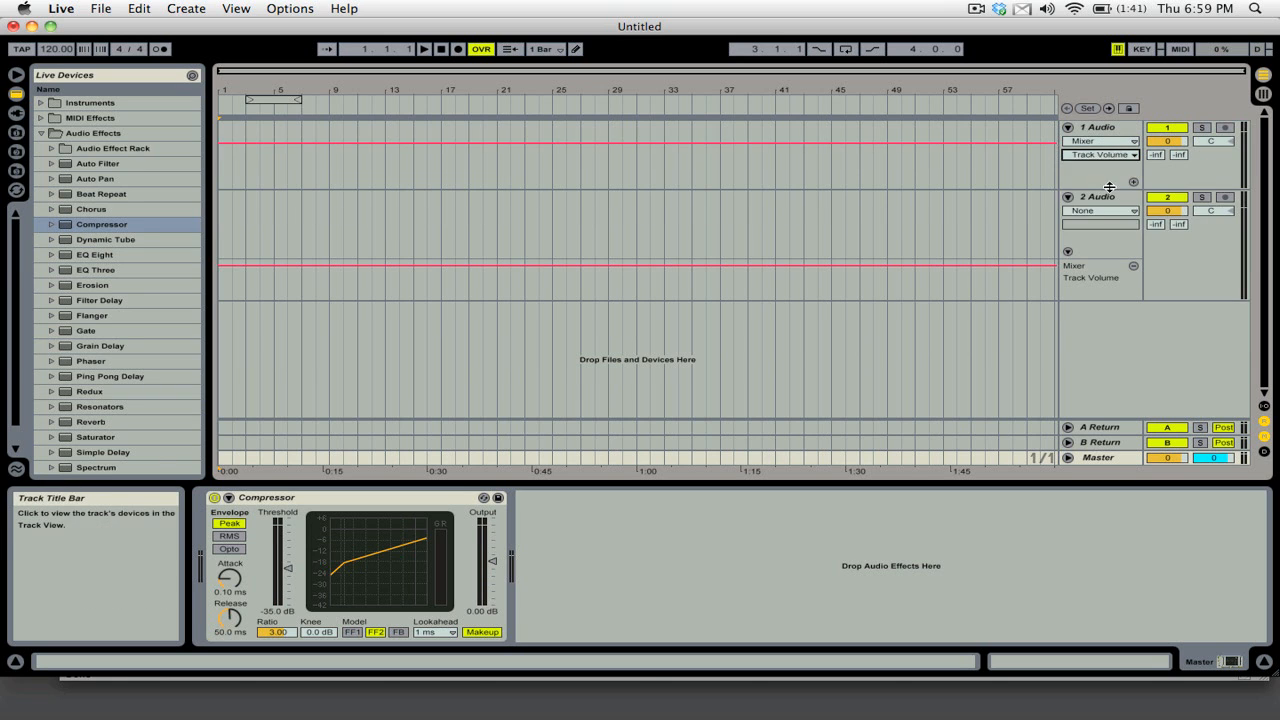
{"action": "left_click", "coordinate": [1100, 154]}
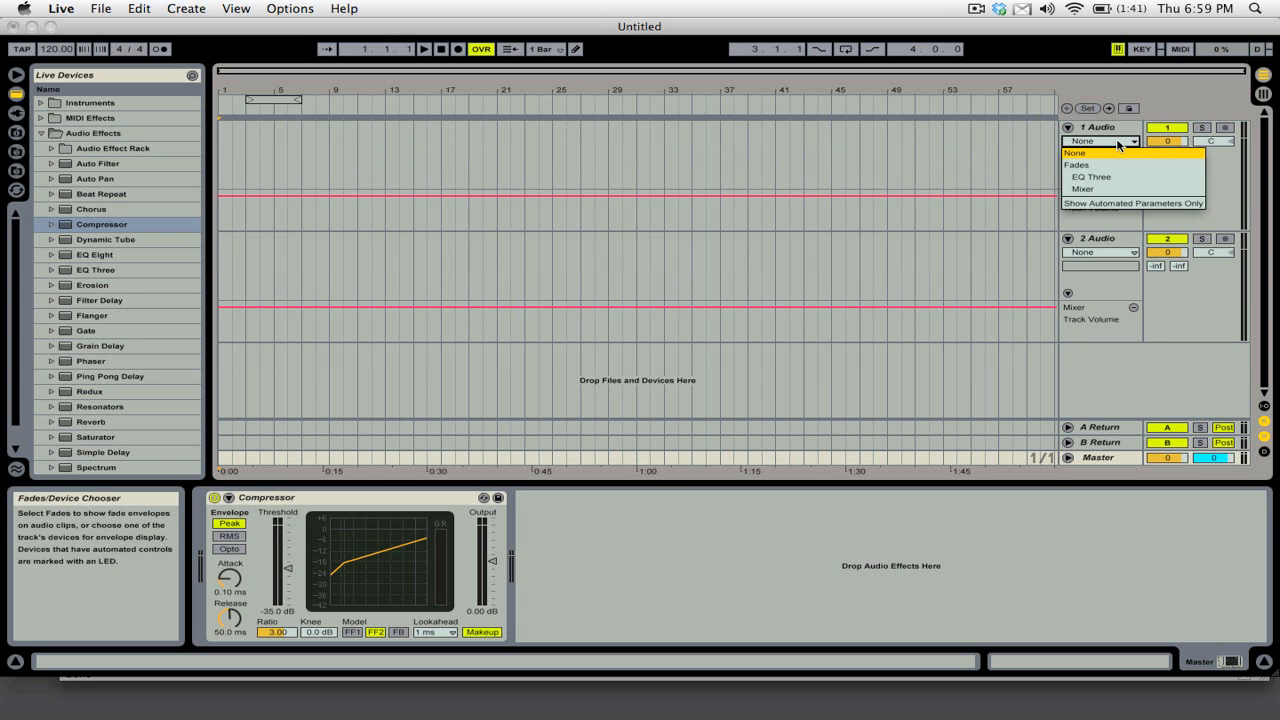
{"action": "left_click", "coordinate": [1090, 176]}
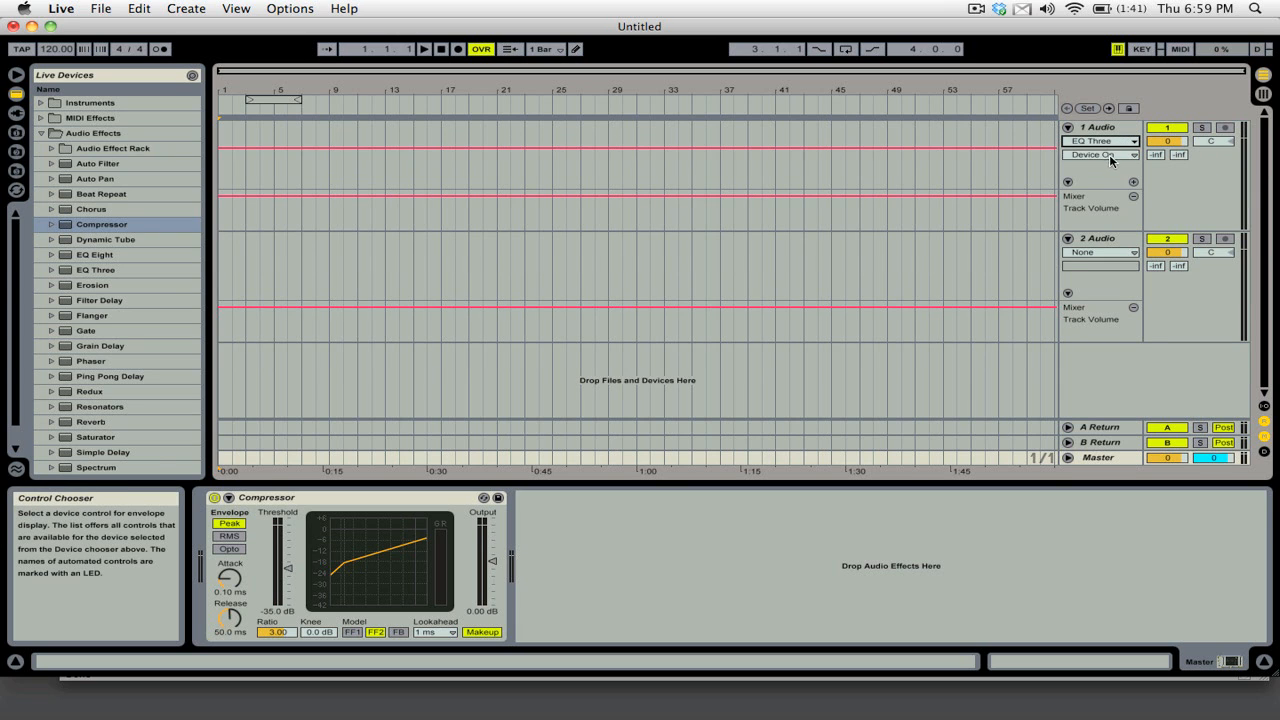
{"action": "left_click", "coordinate": [1100, 154]}
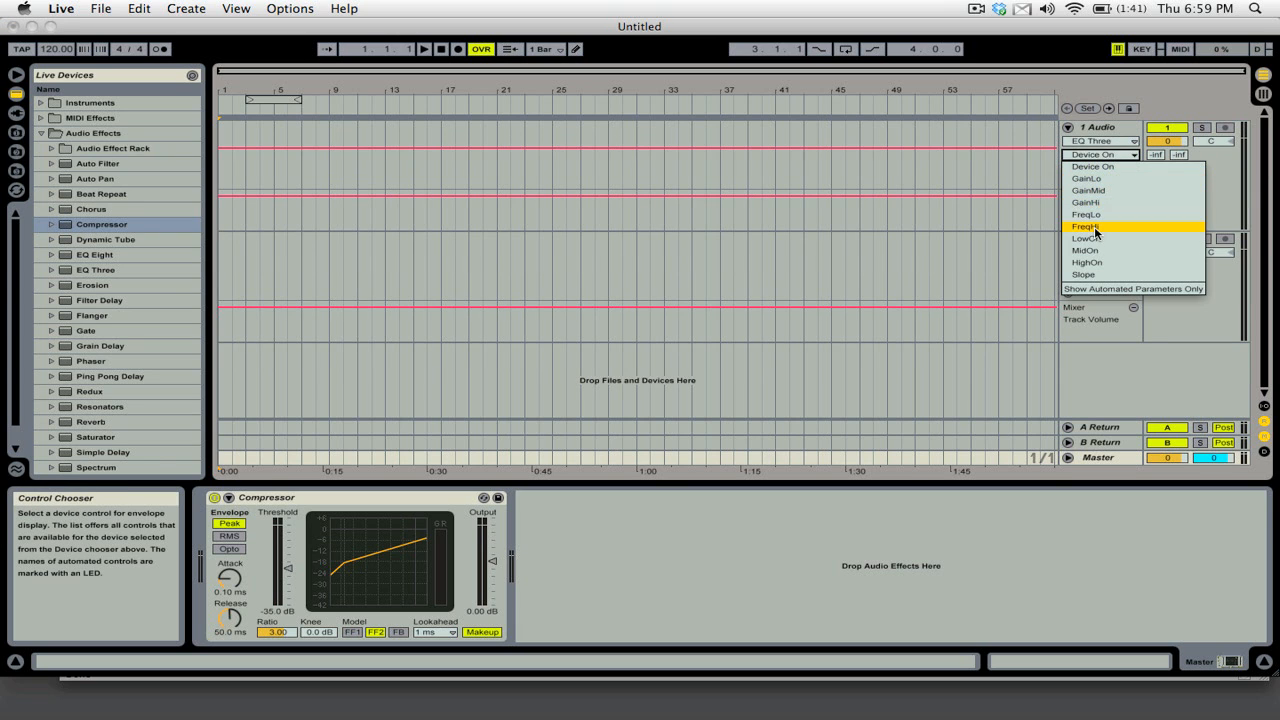
{"action": "left_click", "coordinate": [1086, 178]}
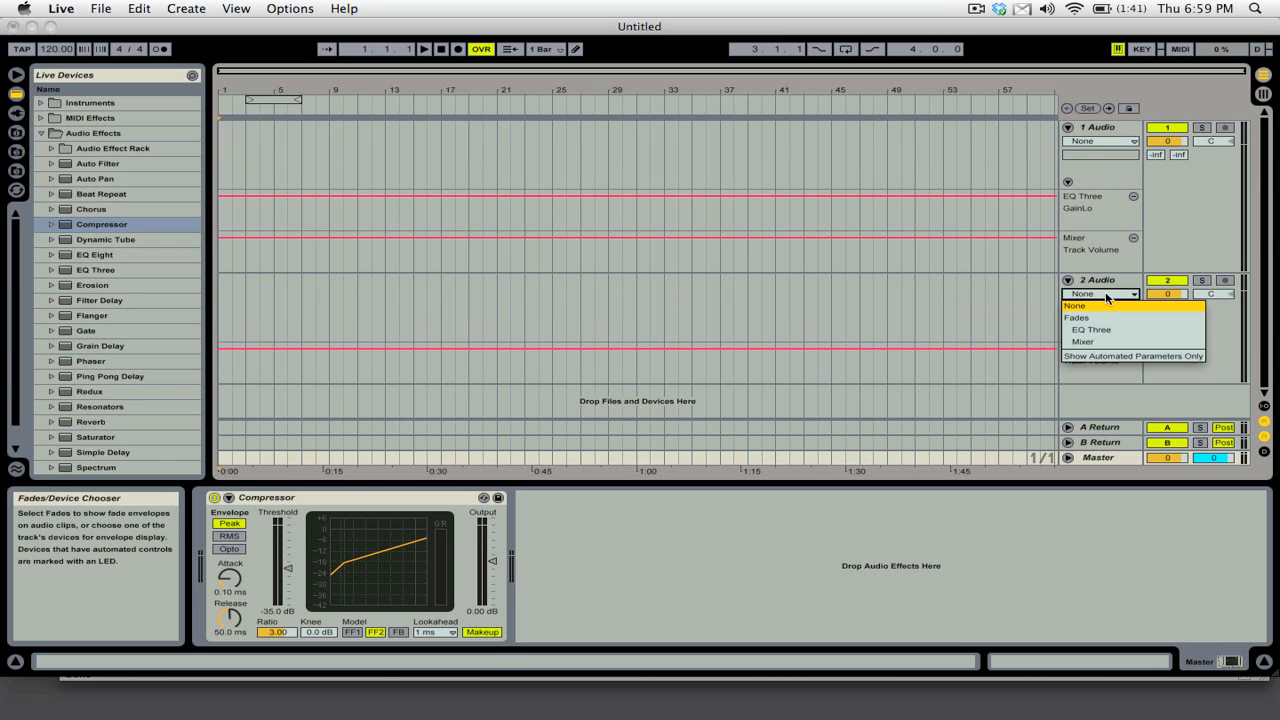
- Set track 2's automation lane to EQ Three GainLo
{"action": "left_click", "coordinate": [1090, 329]}
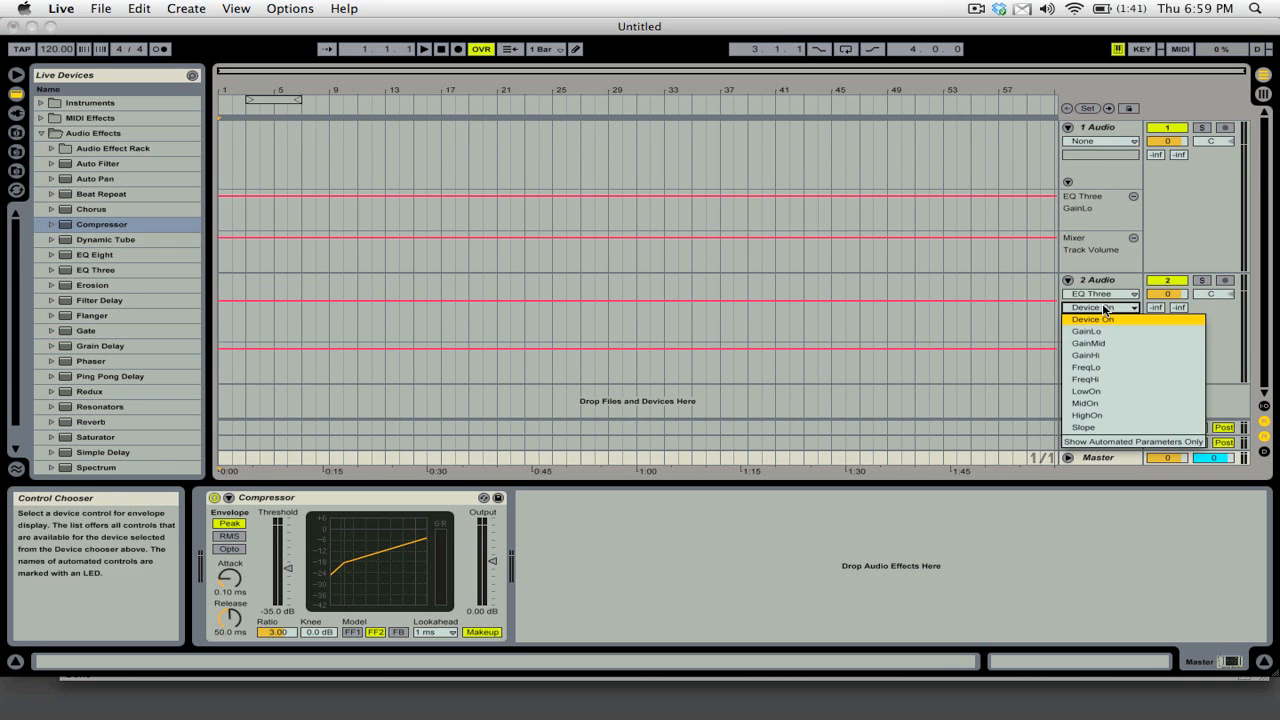
{"action": "left_click", "coordinate": [1087, 320]}
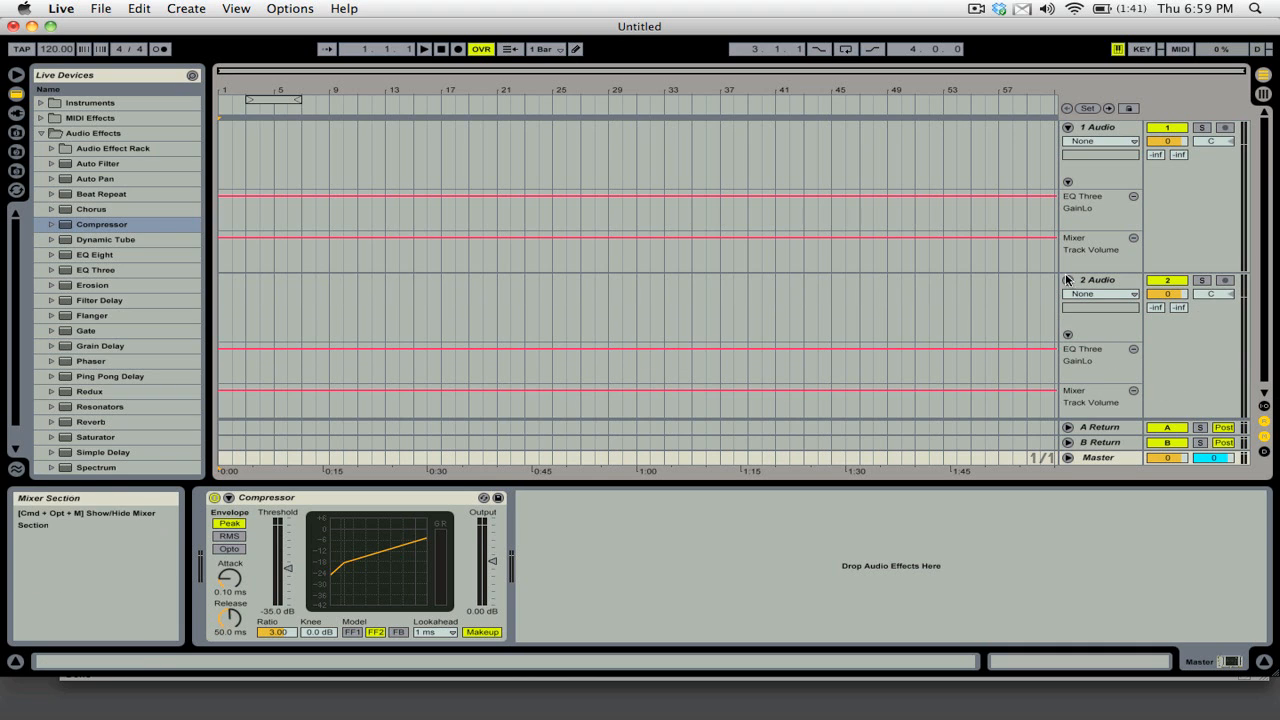
{"action": "mouse_move", "coordinate": [16, 77]}
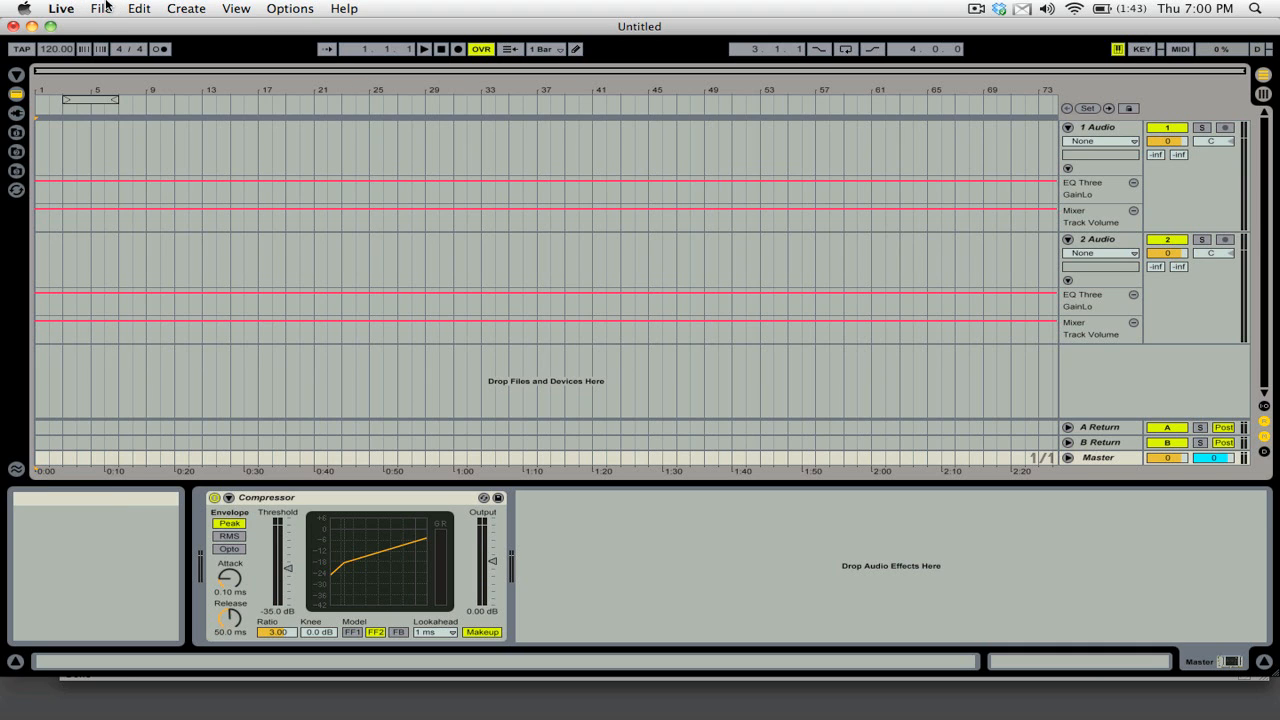
- Save the Live Set as 'Mix Template' in the Advanced Shivers project
{"action": "left_click", "coordinate": [100, 8]}
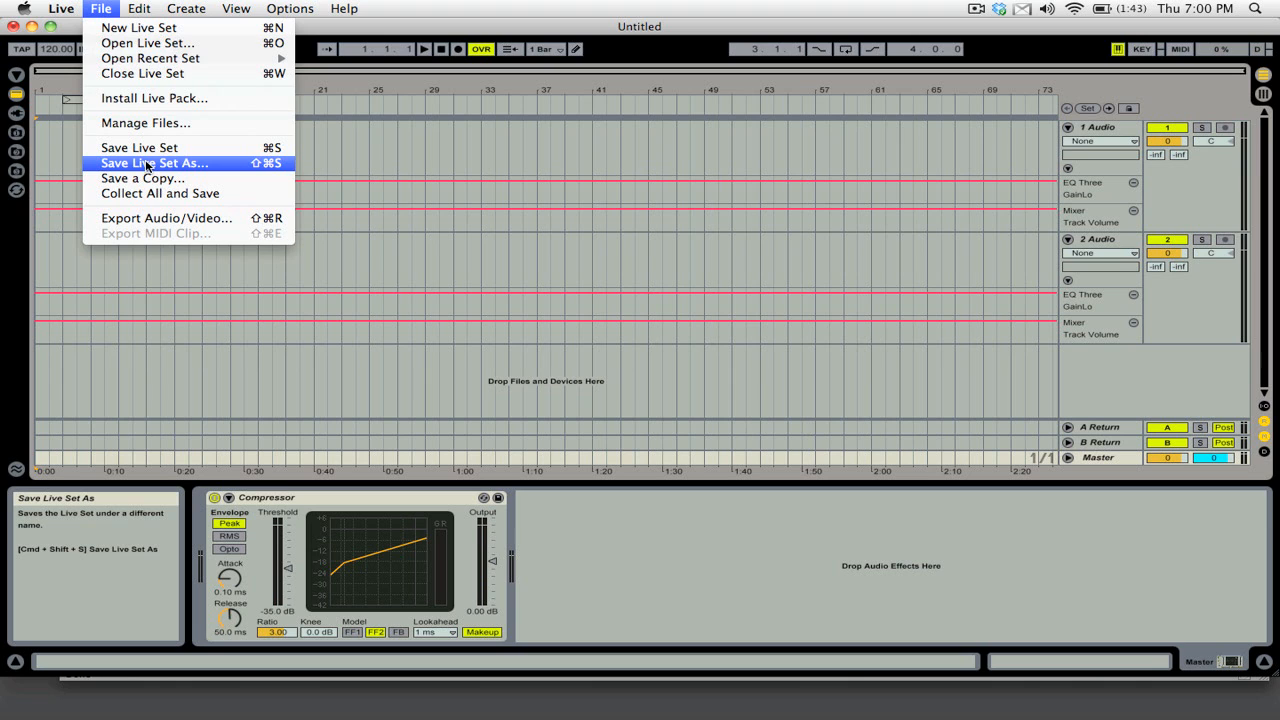
{"action": "left_click", "coordinate": [154, 163]}
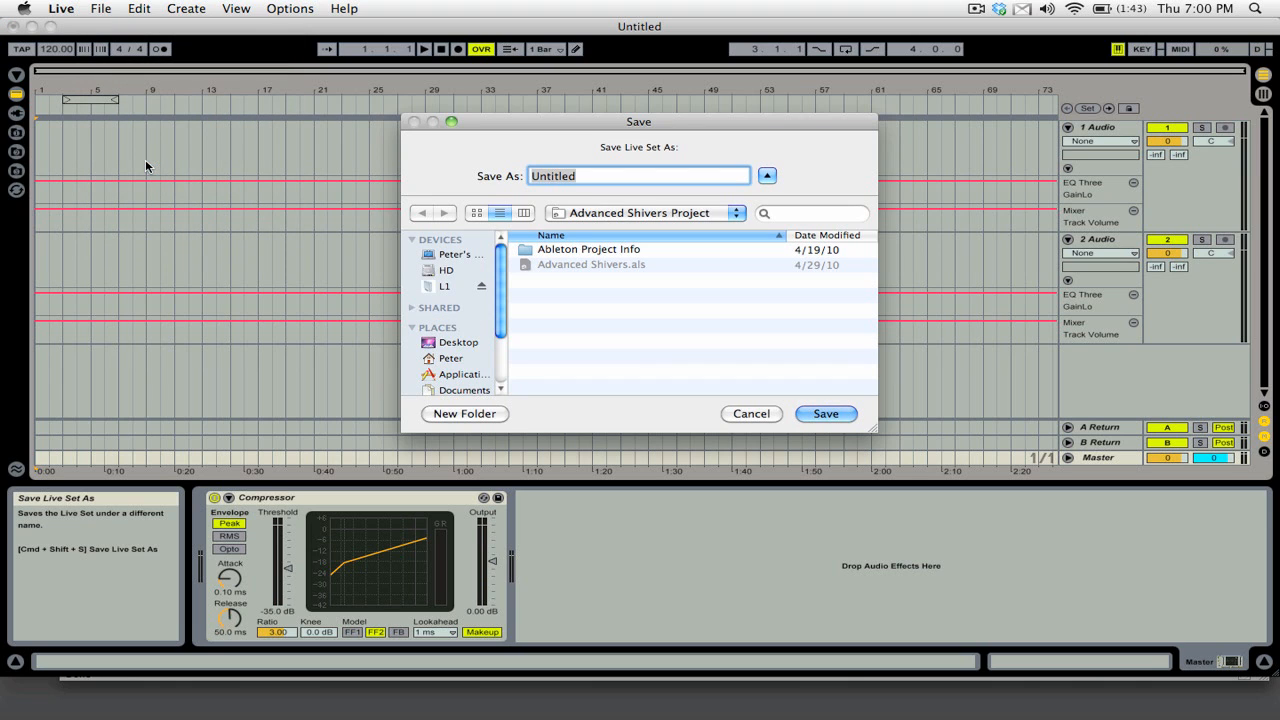
{"action": "mouse_move", "coordinate": [650, 201]}
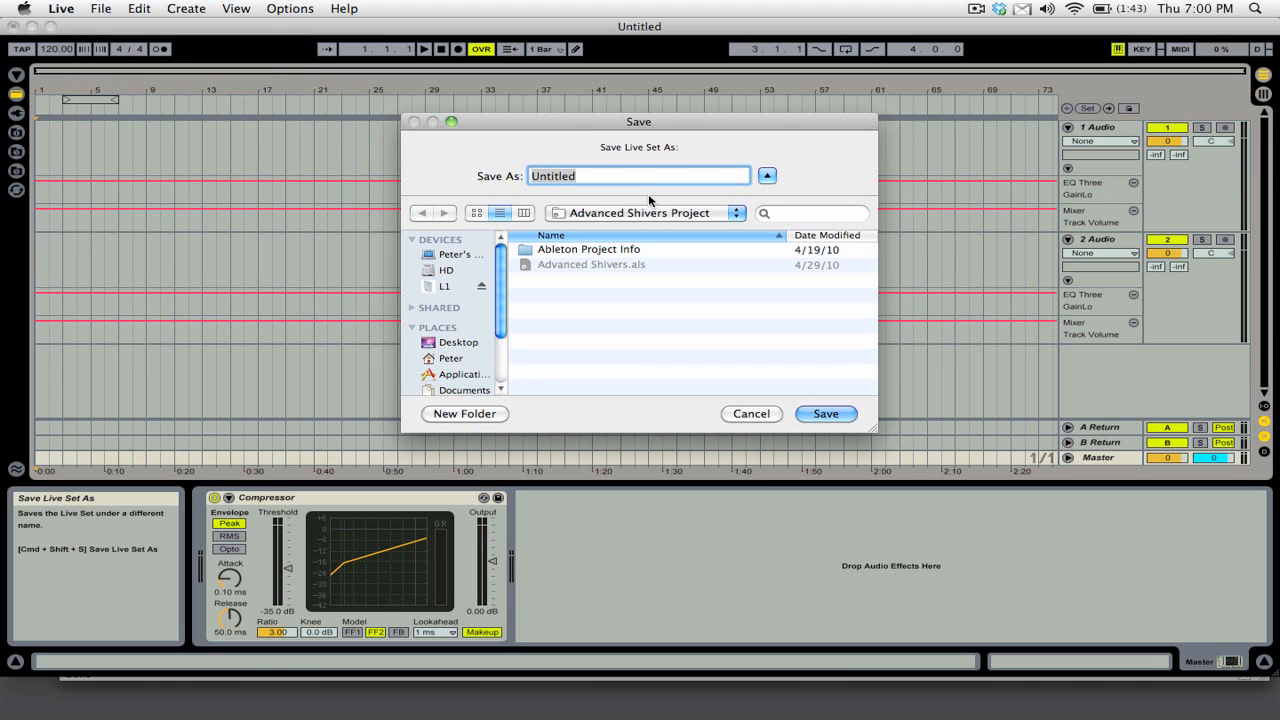
{"action": "mouse_move", "coordinate": [349, 389]}
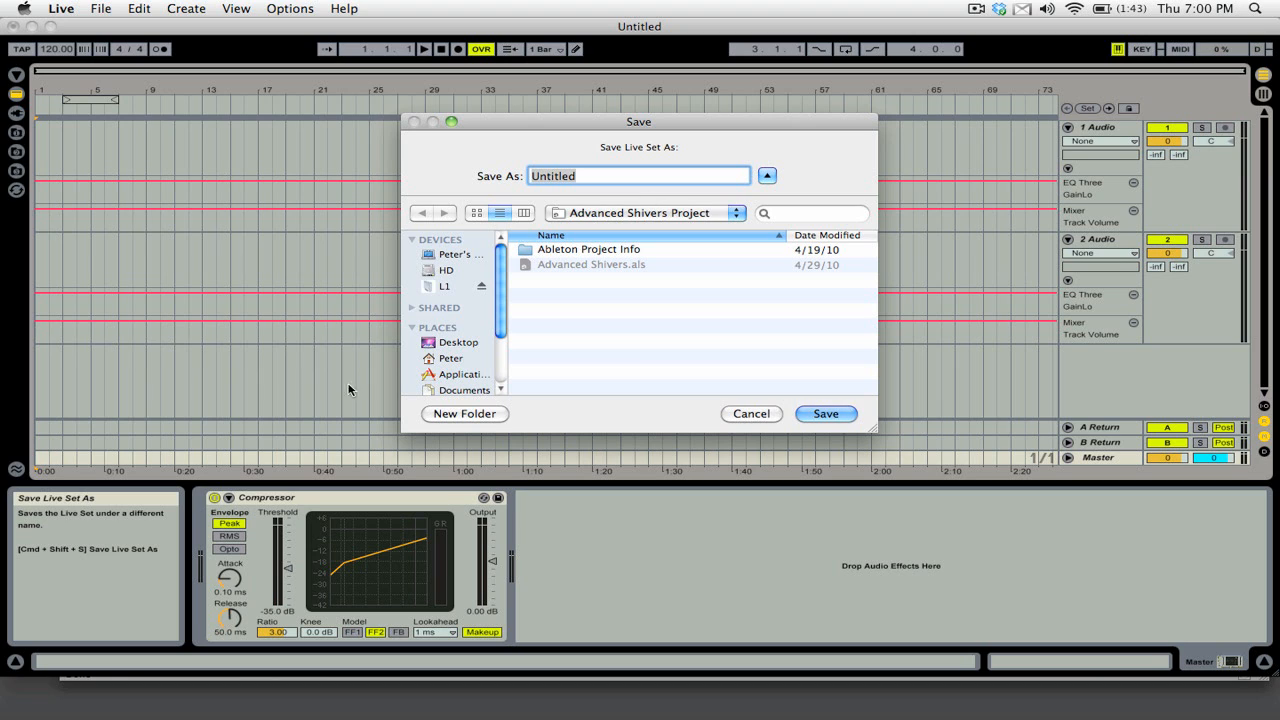
{"action": "mouse_move", "coordinate": [505, 325]}
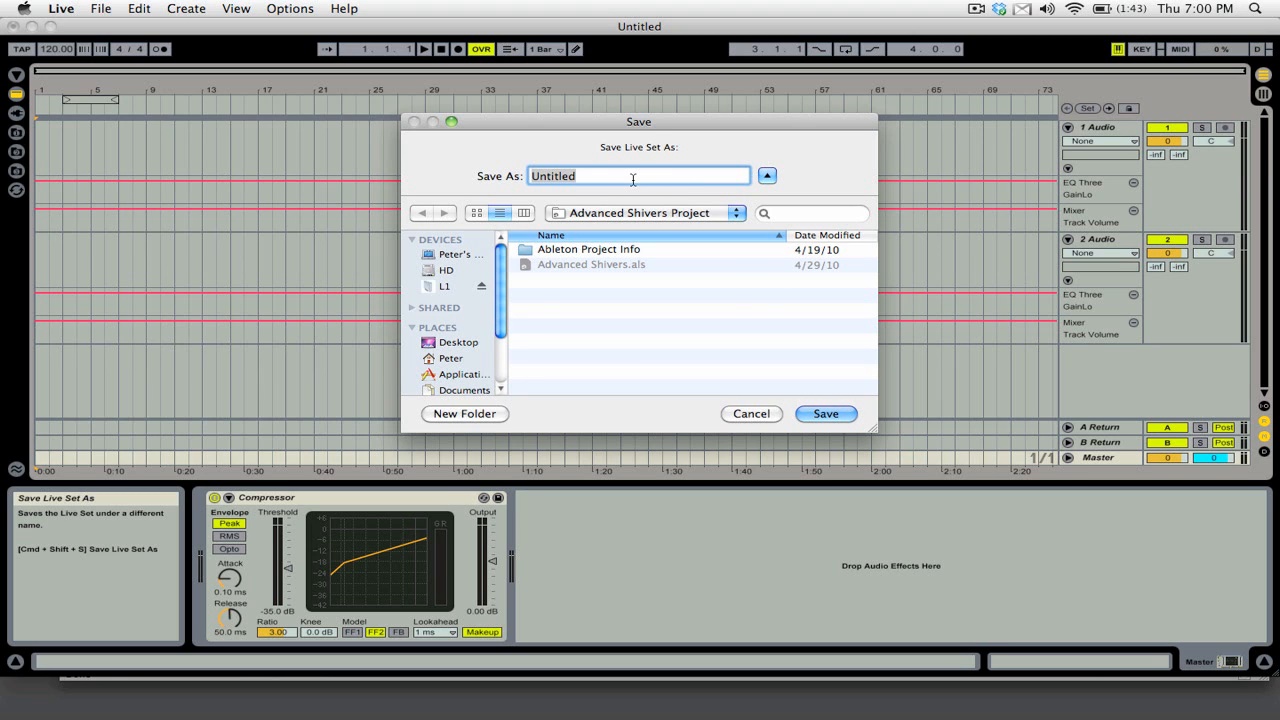
{"action": "type", "text": "Mix Template"}
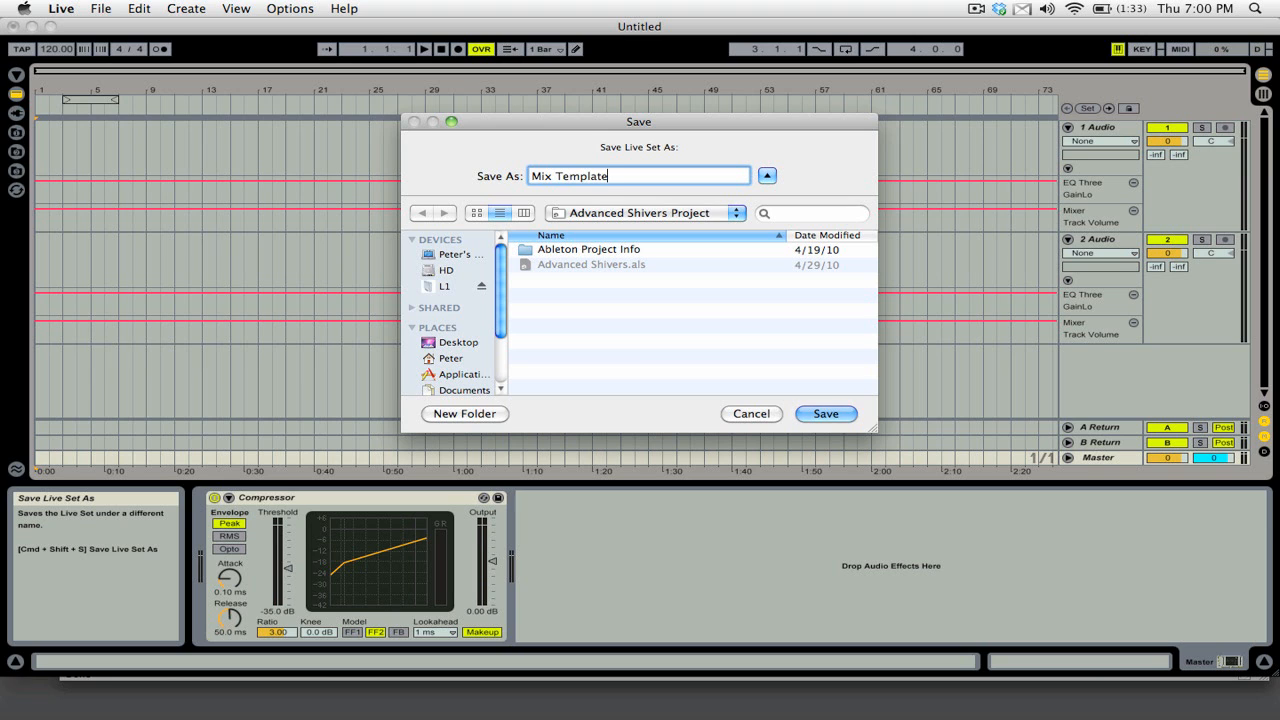
{"action": "left_click", "coordinate": [825, 413]}
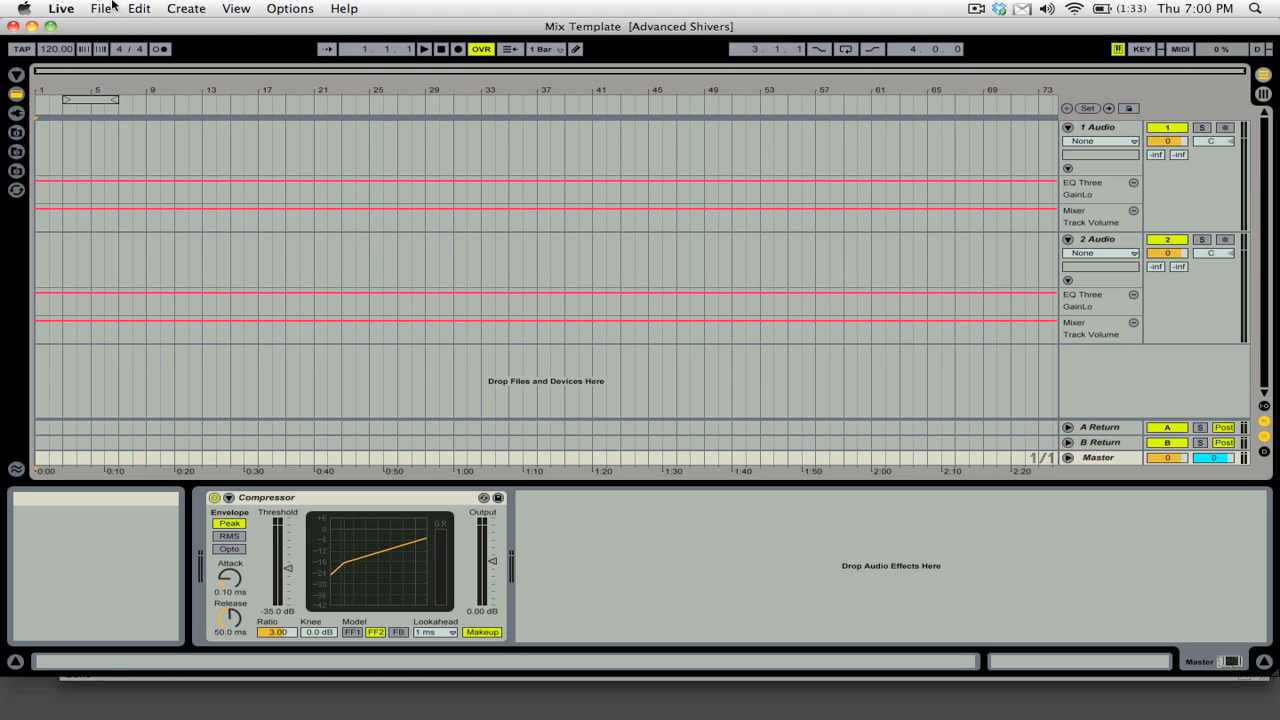
{"action": "left_click", "coordinate": [100, 8]}
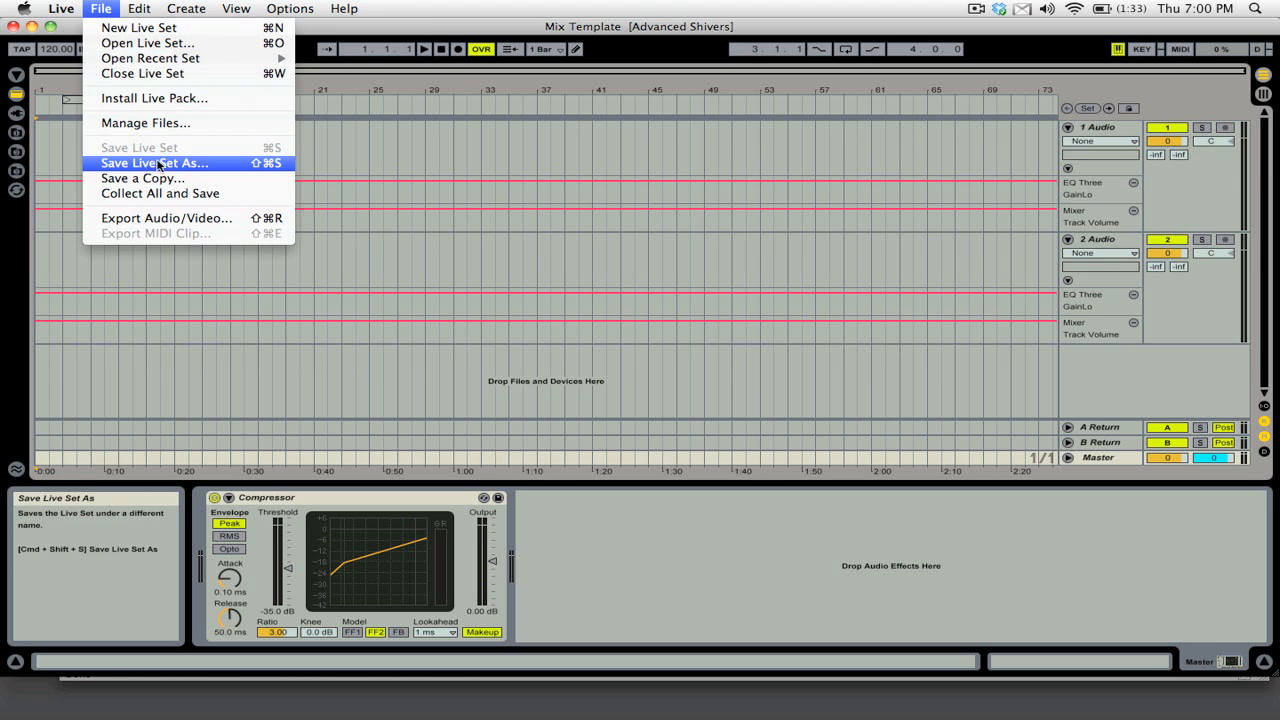